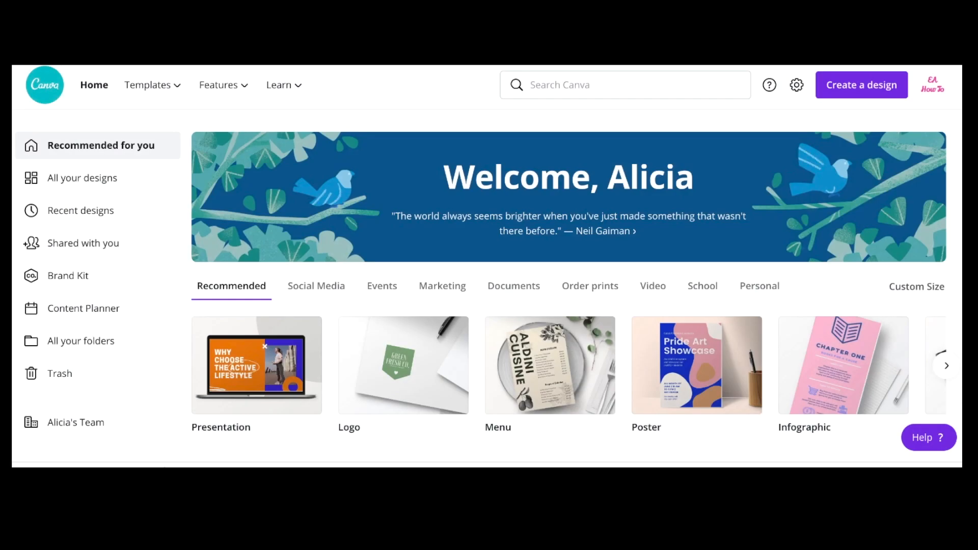
mouse_move(828, 127)
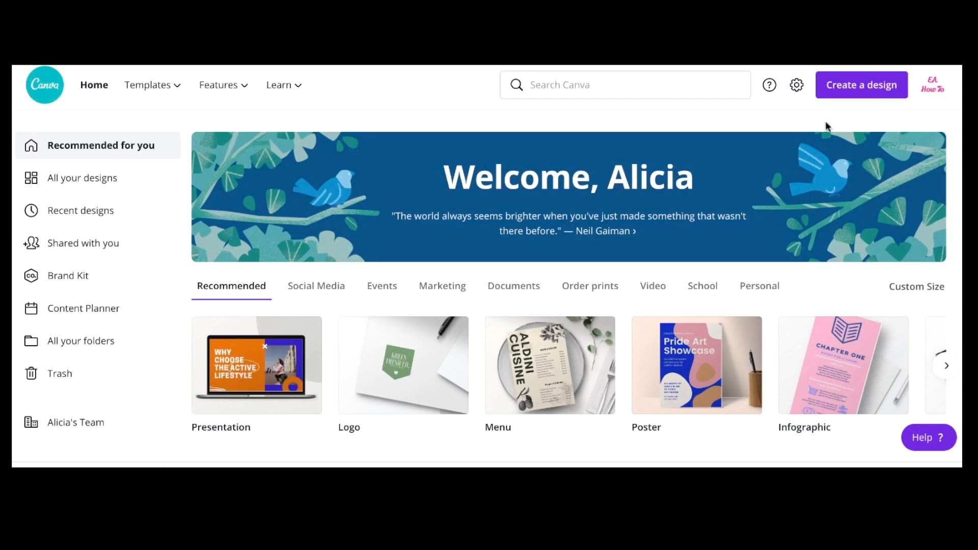
Step: Start a photo edit and choose IMG_3310 (2).jpg from Downloads
left_click(862, 85)
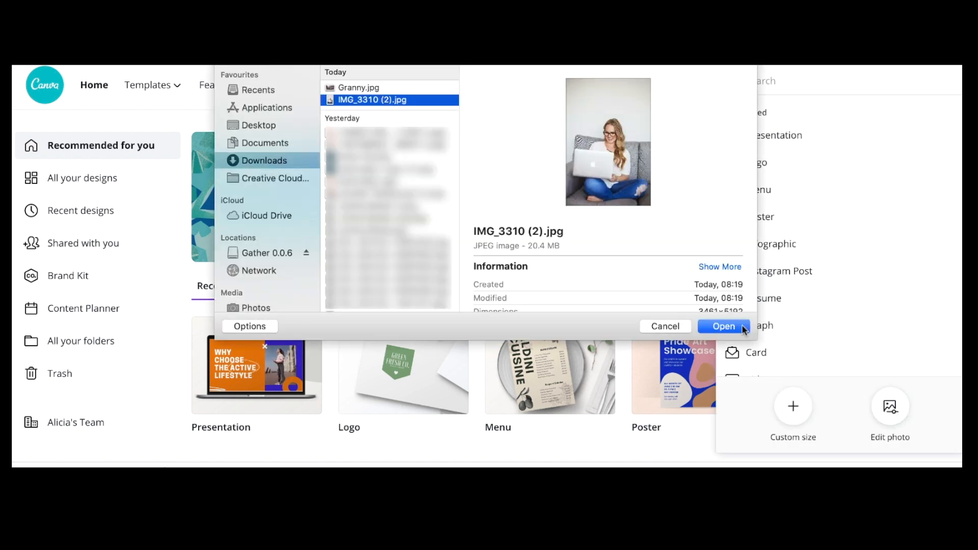
Step: Open the chosen photo as a new 3461 × 5192 px design
left_click(723, 327)
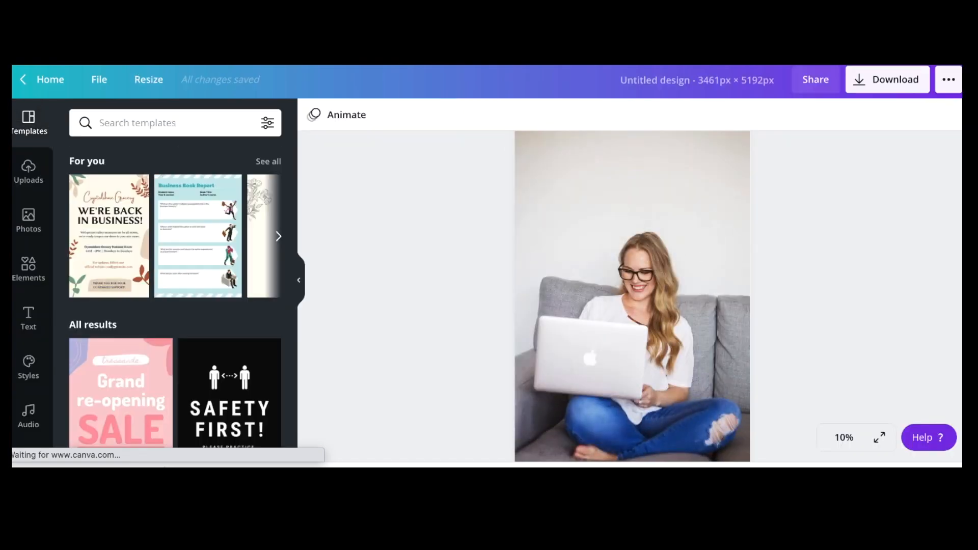
Step: Apply Background Remover to the photo so only the woman and laptop remain
left_click(632, 295)
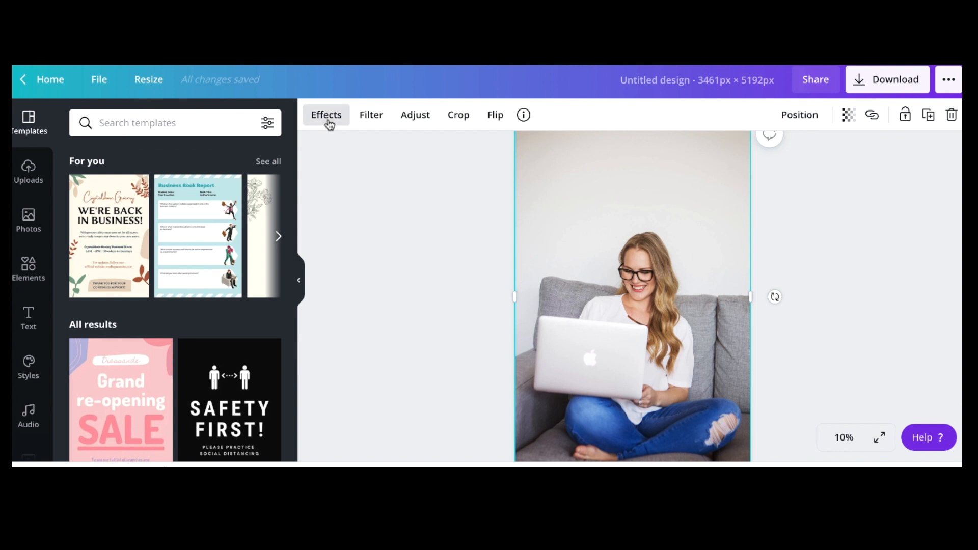
left_click(326, 114)
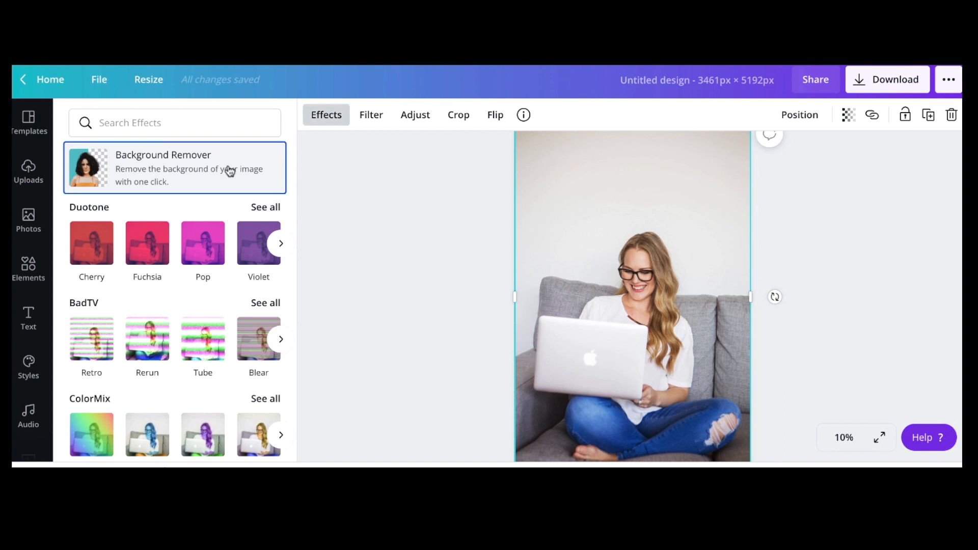
left_click(163, 168)
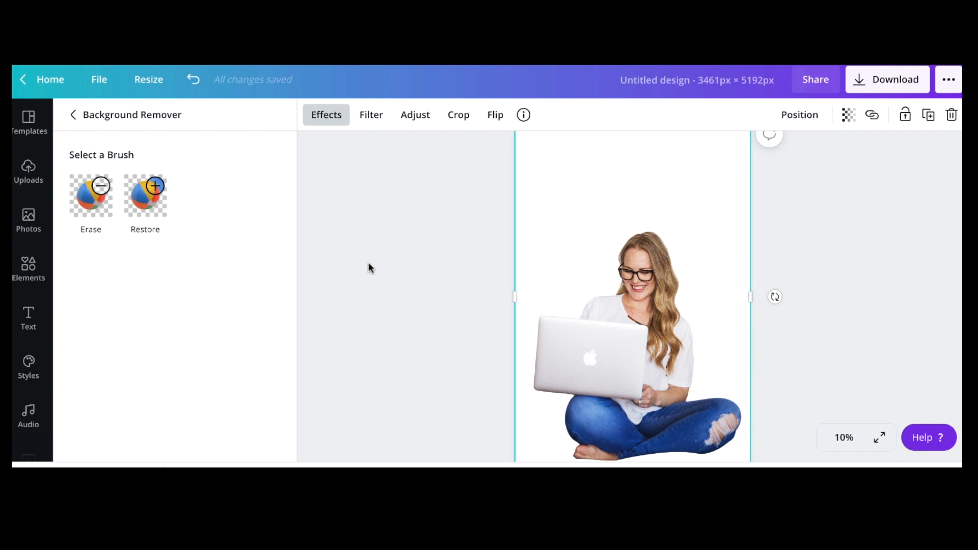
mouse_move(352, 258)
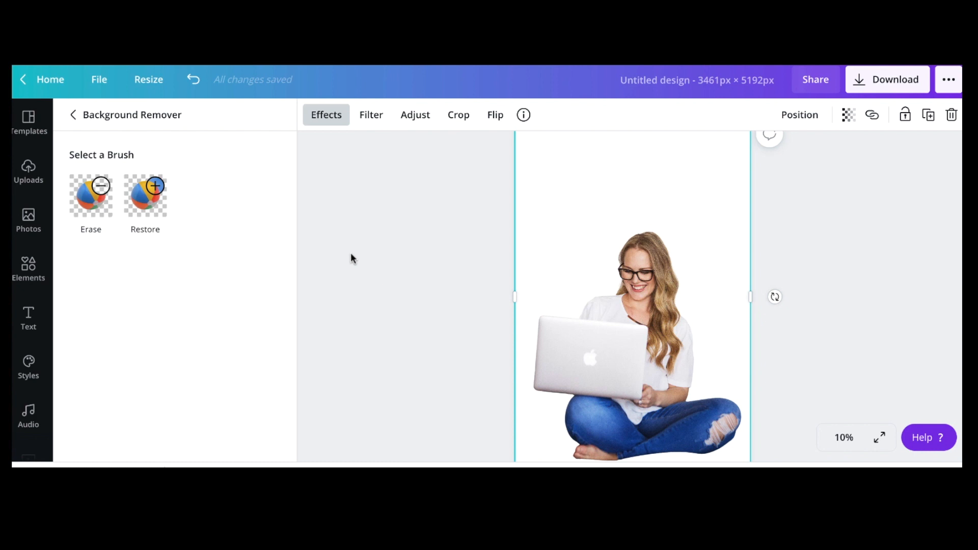
Step: Restore the couch behind and beneath the woman with the Restore brush and apply the edits
left_click(144, 196)
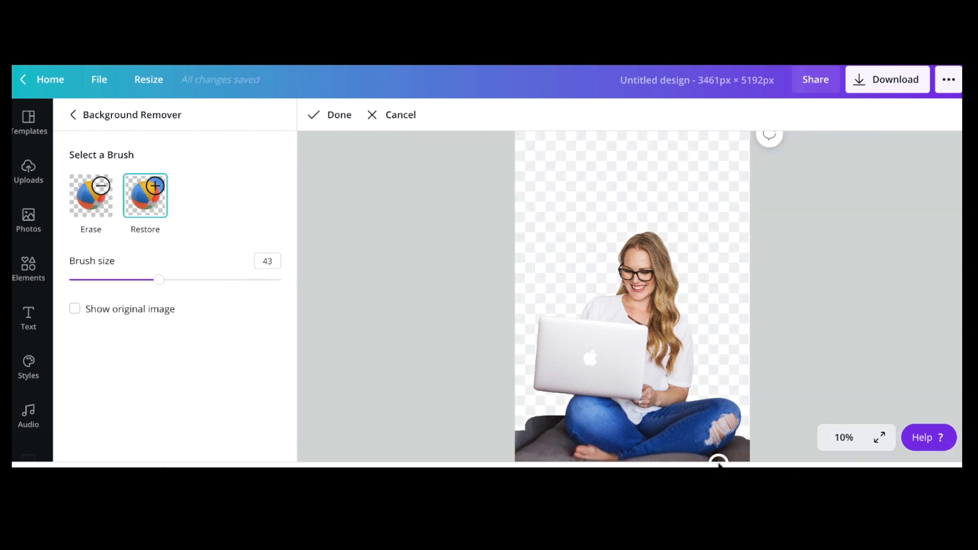
left_click_drag(717, 461, 543, 394)
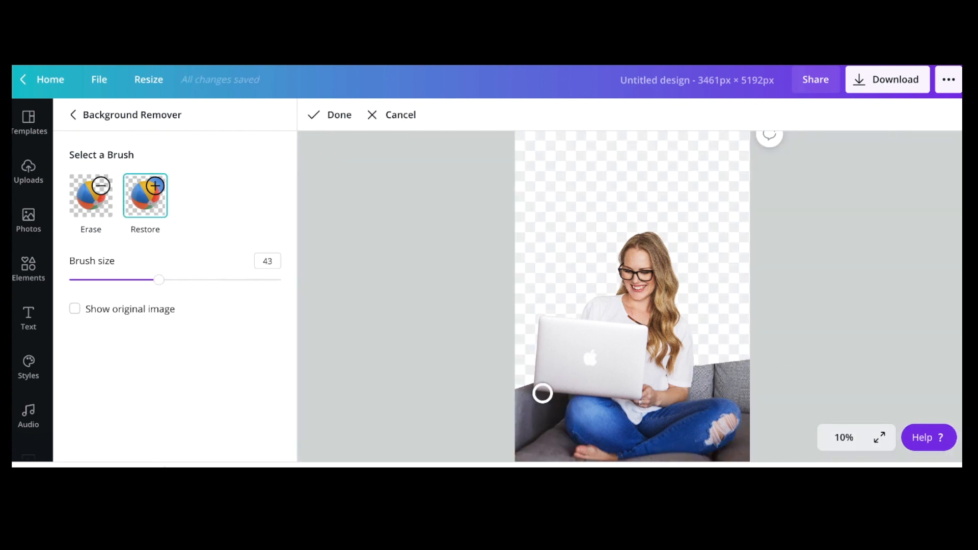
left_click_drag(542, 393, 733, 331)
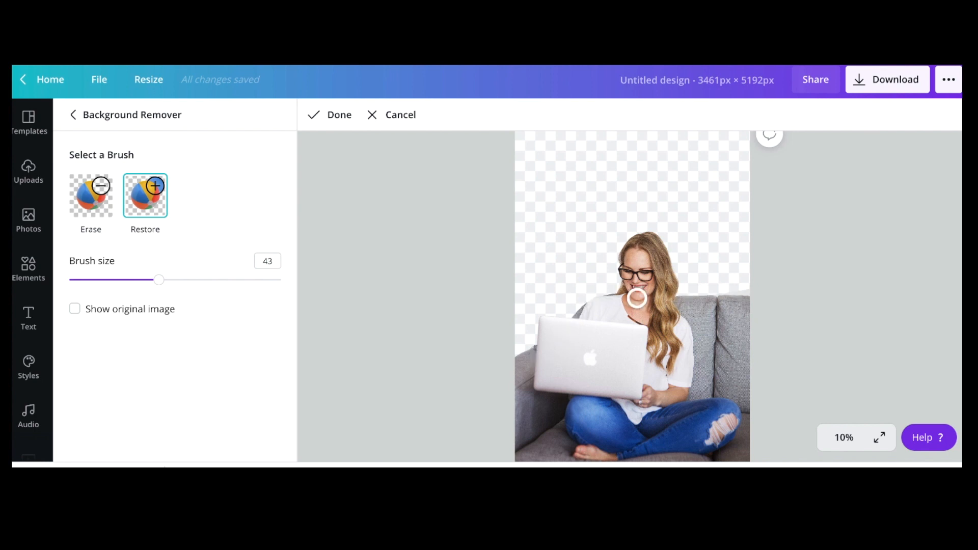
left_click_drag(636, 297, 609, 309)
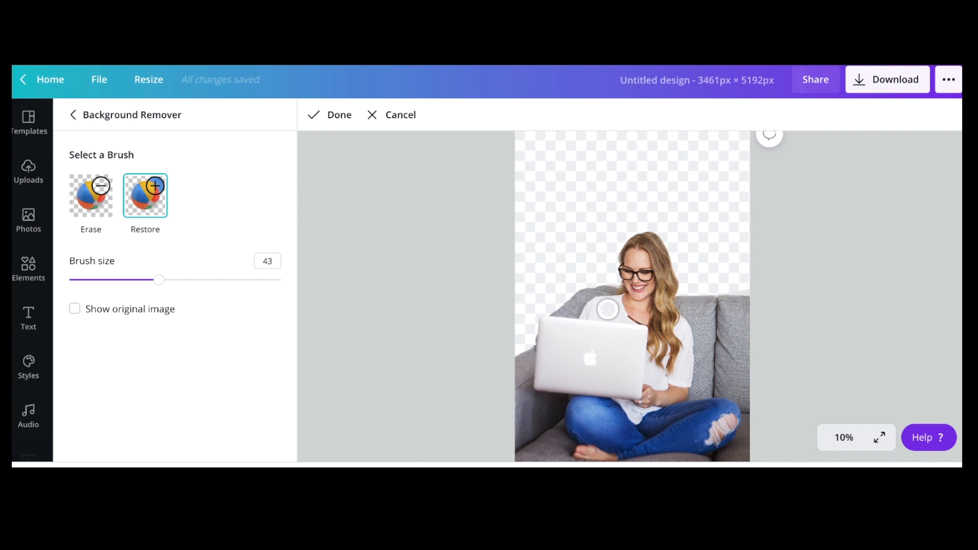
left_click_drag(609, 309, 619, 299)
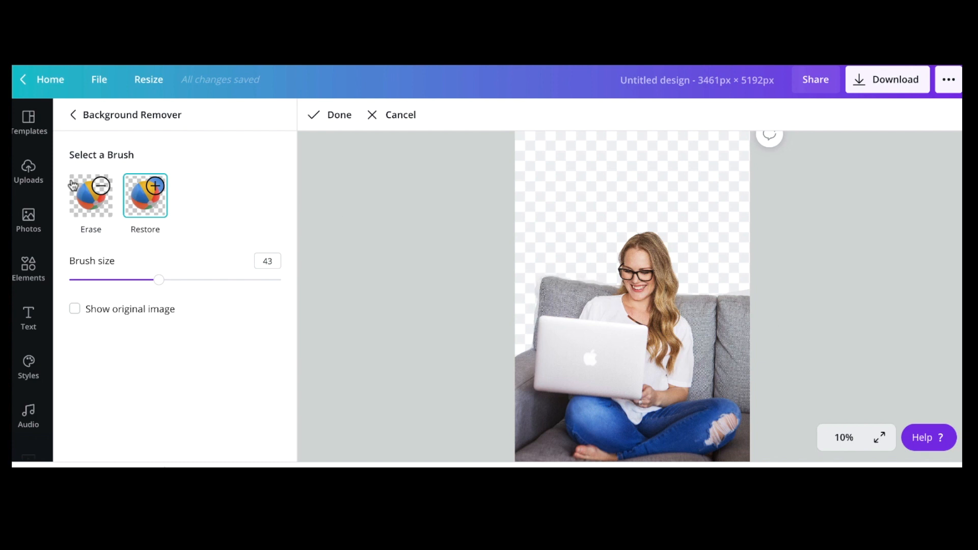
left_click(90, 195)
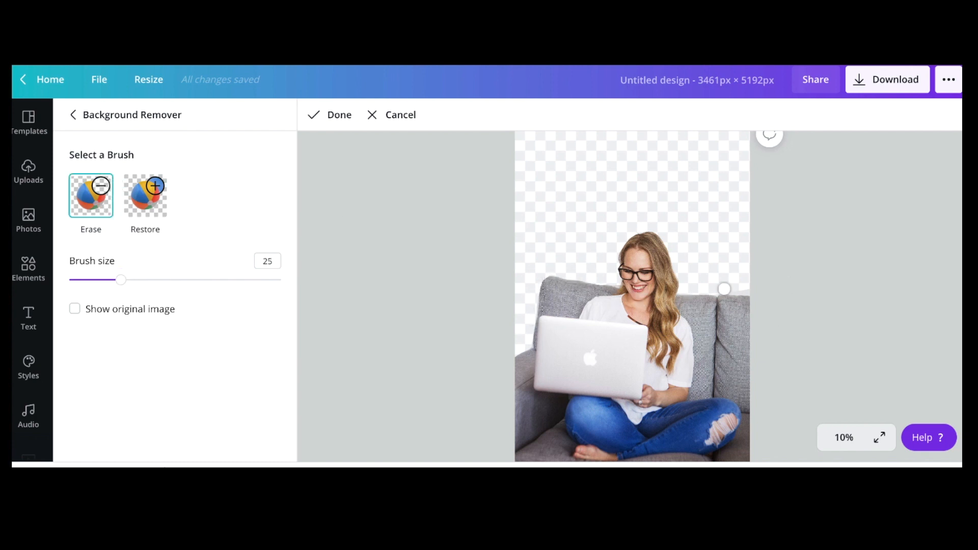
left_click_drag(120, 279, 91, 279)
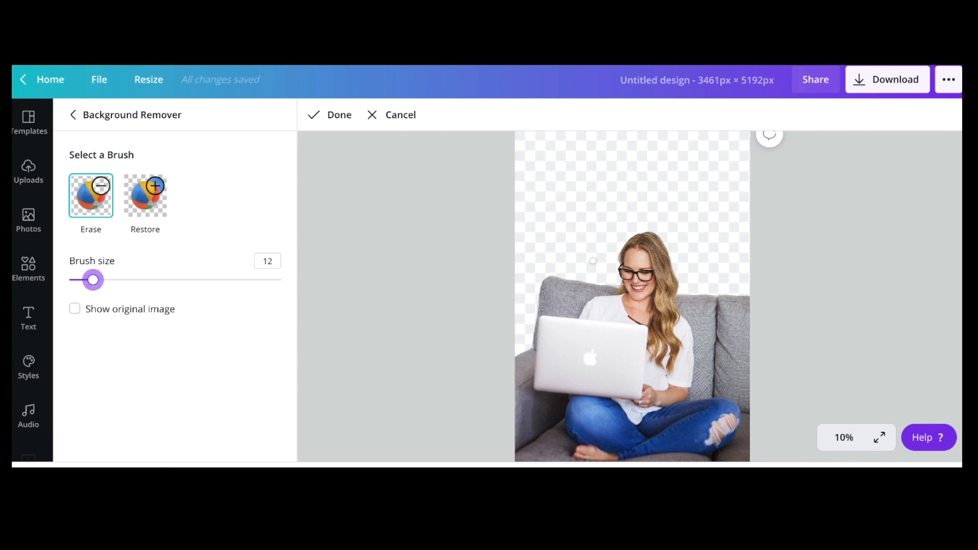
left_click(328, 114)
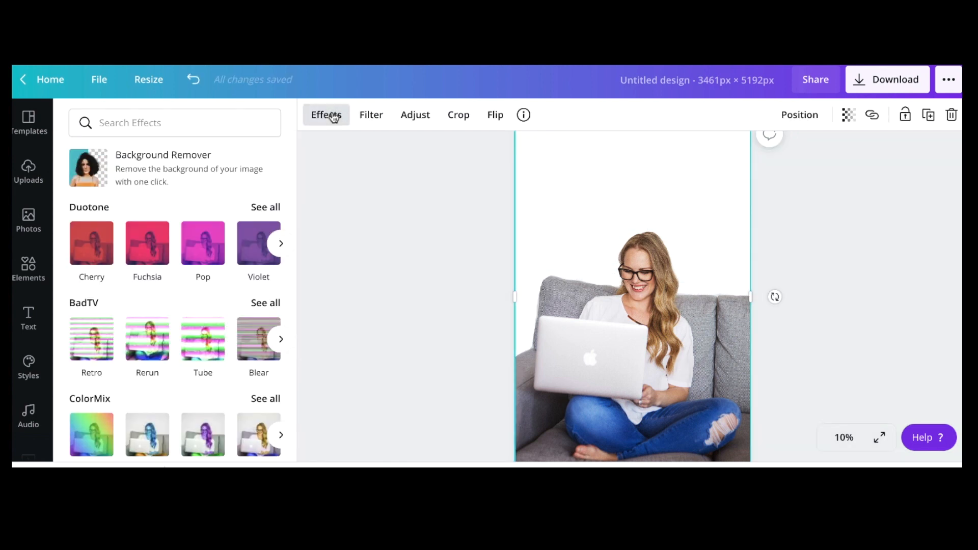
Step: Download the image as a PNG with a transparent background
left_click(888, 79)
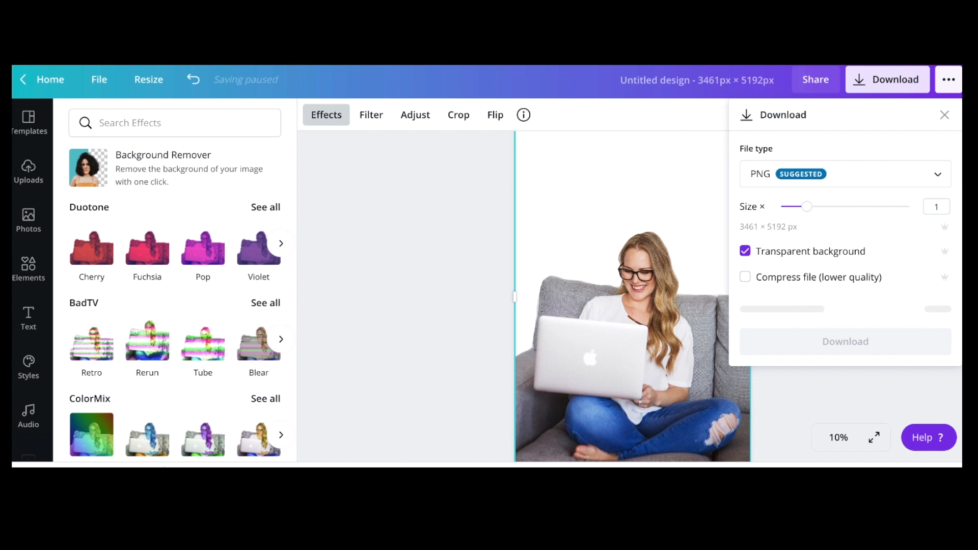
left_click(846, 342)
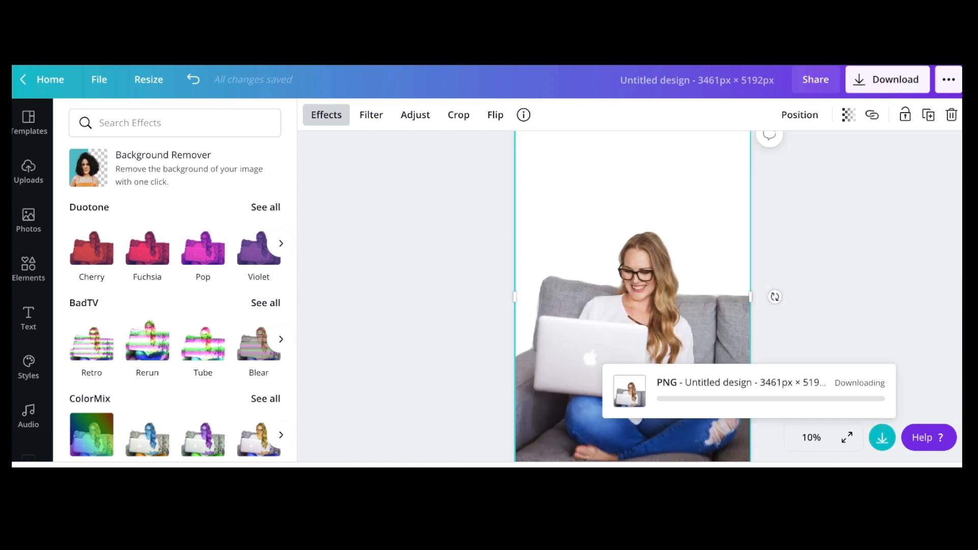